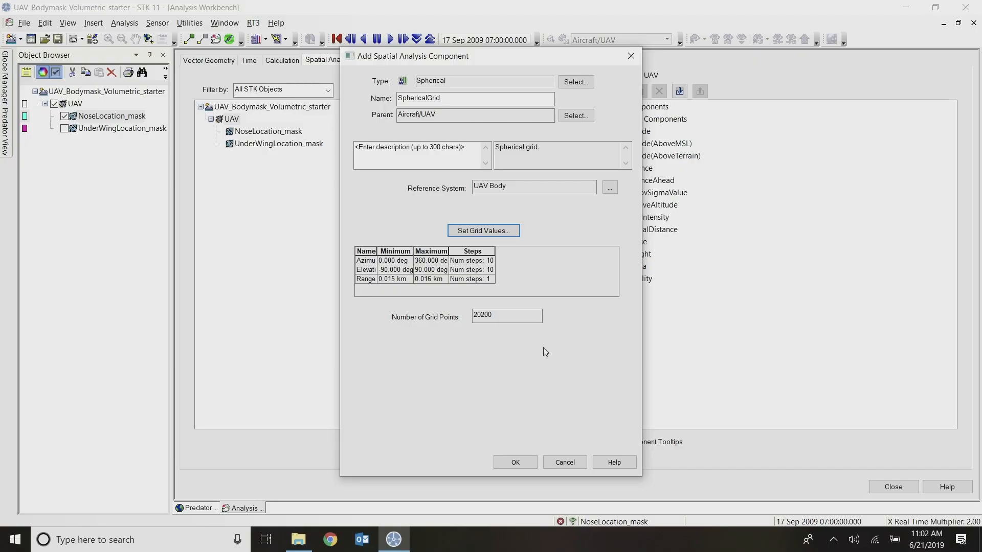
mouse_move(458, 308)
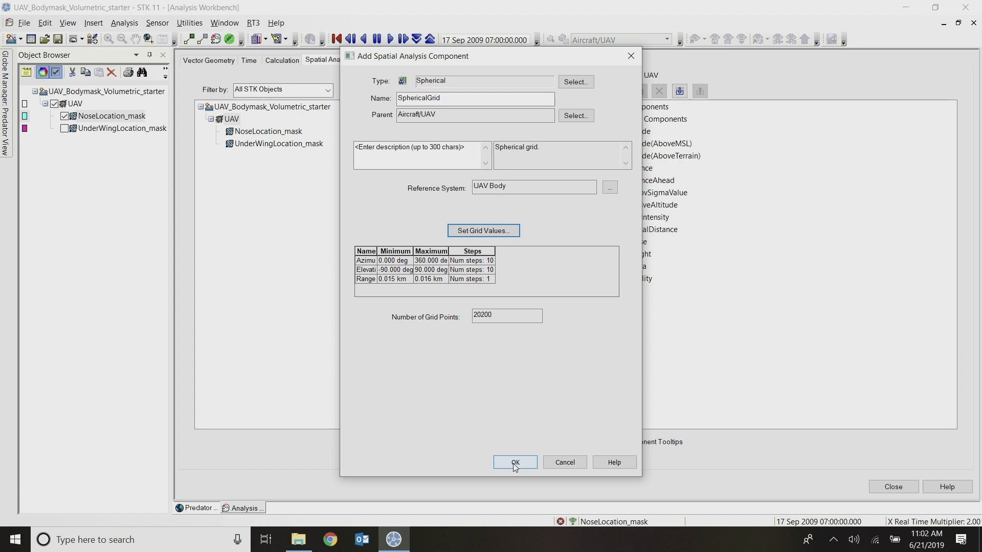
Confirm the Add Spatial Analysis Component dialog so SphericalGrid joins the UAV's My Components
click(514, 464)
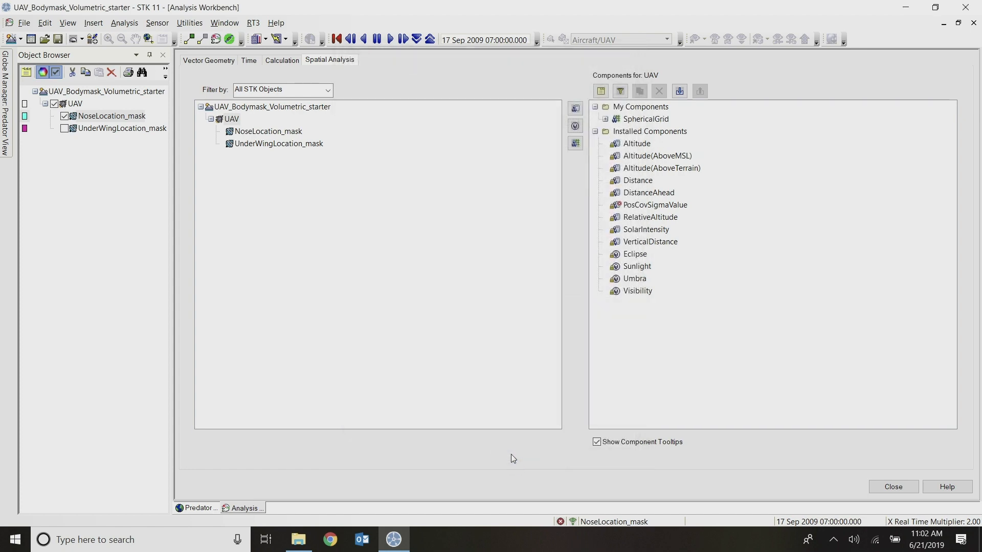
mouse_move(640, 106)
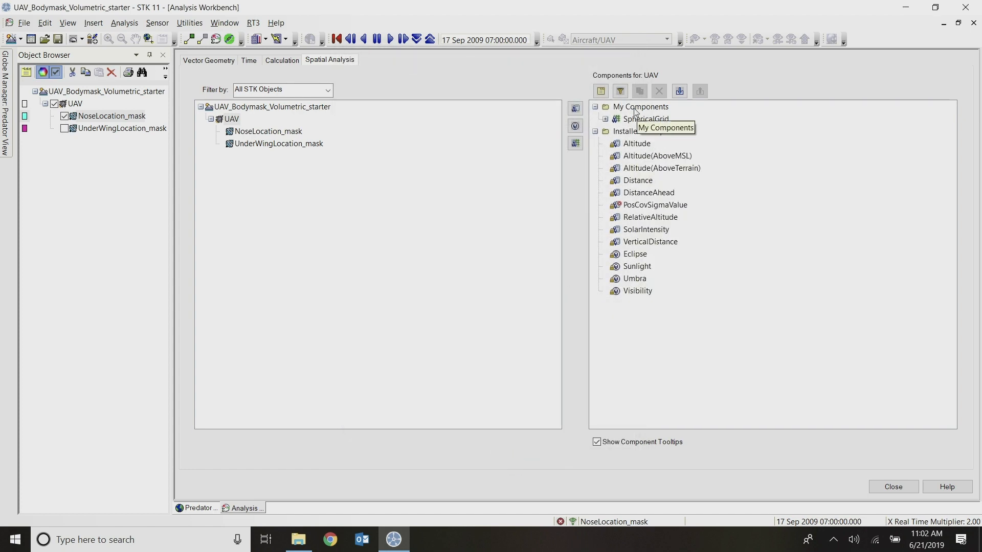
mouse_move(646, 118)
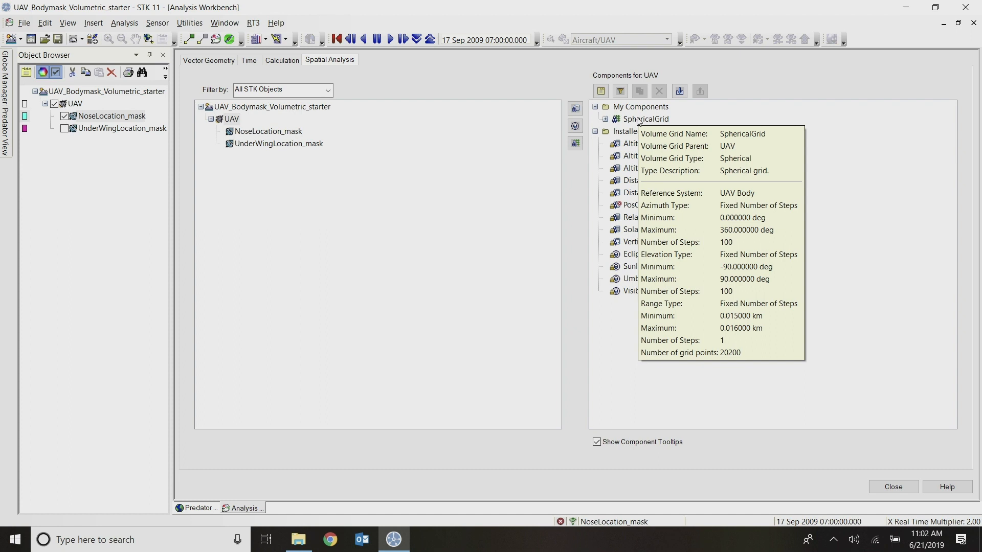
Select NoseLocation_mask in the Spatial Analysis tree to list its available components
click(267, 132)
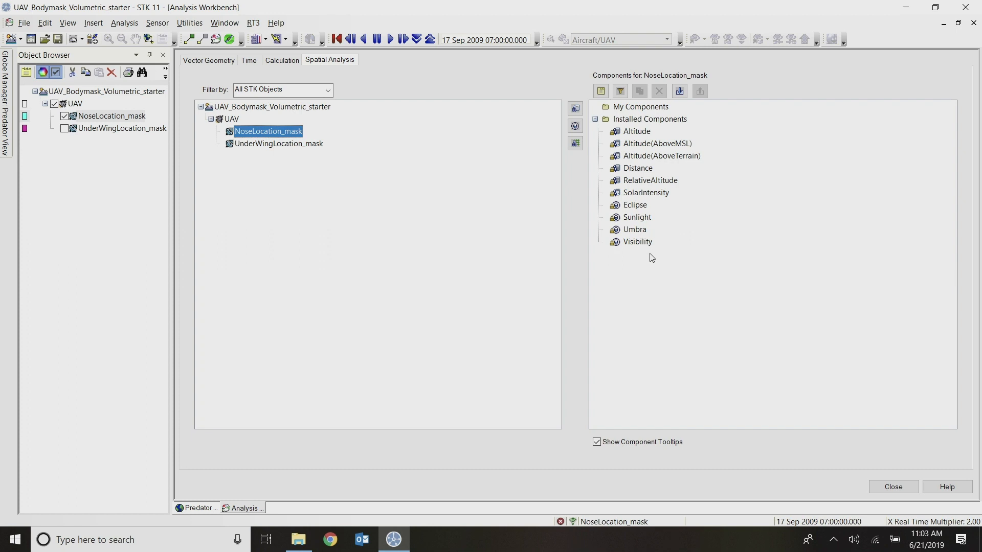
mouse_move(636, 241)
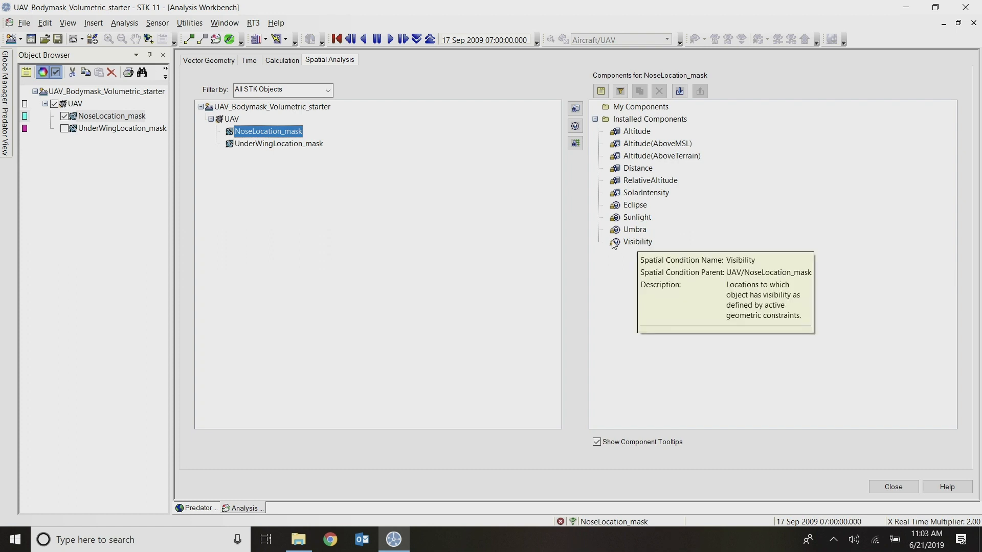